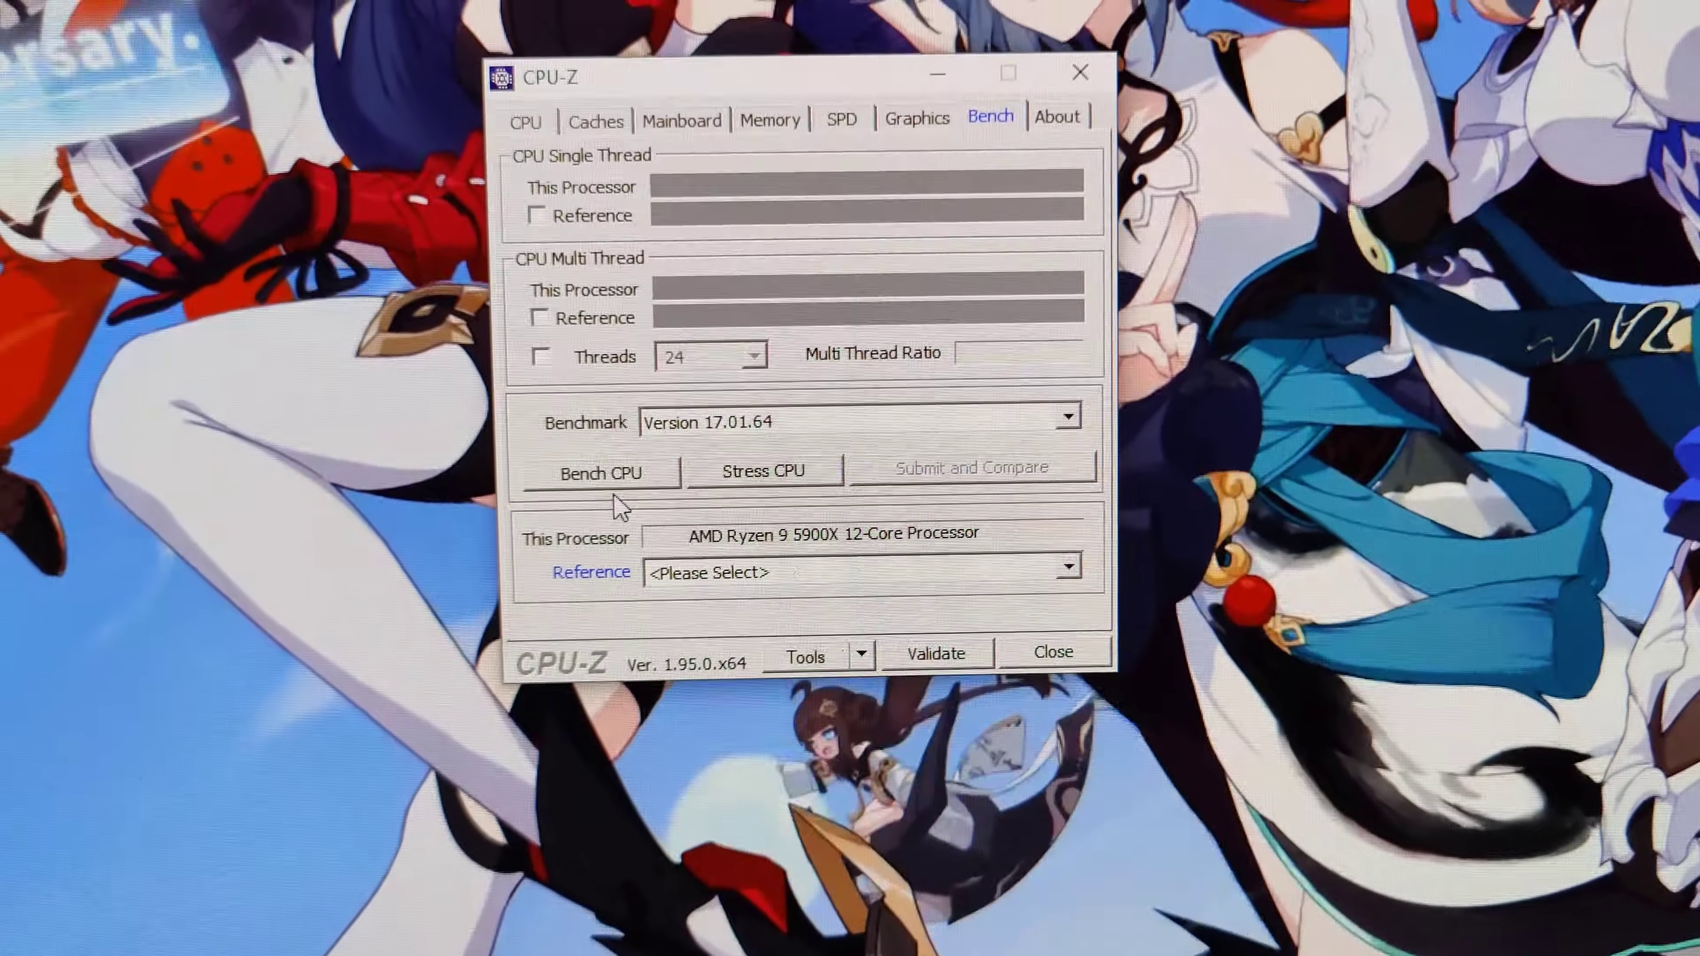
Run the multi-thread CPU benchmark on the Ryzen 9 5900X, reaching a score of 9779.5
{"action": "left_click", "coordinate": [598, 472]}
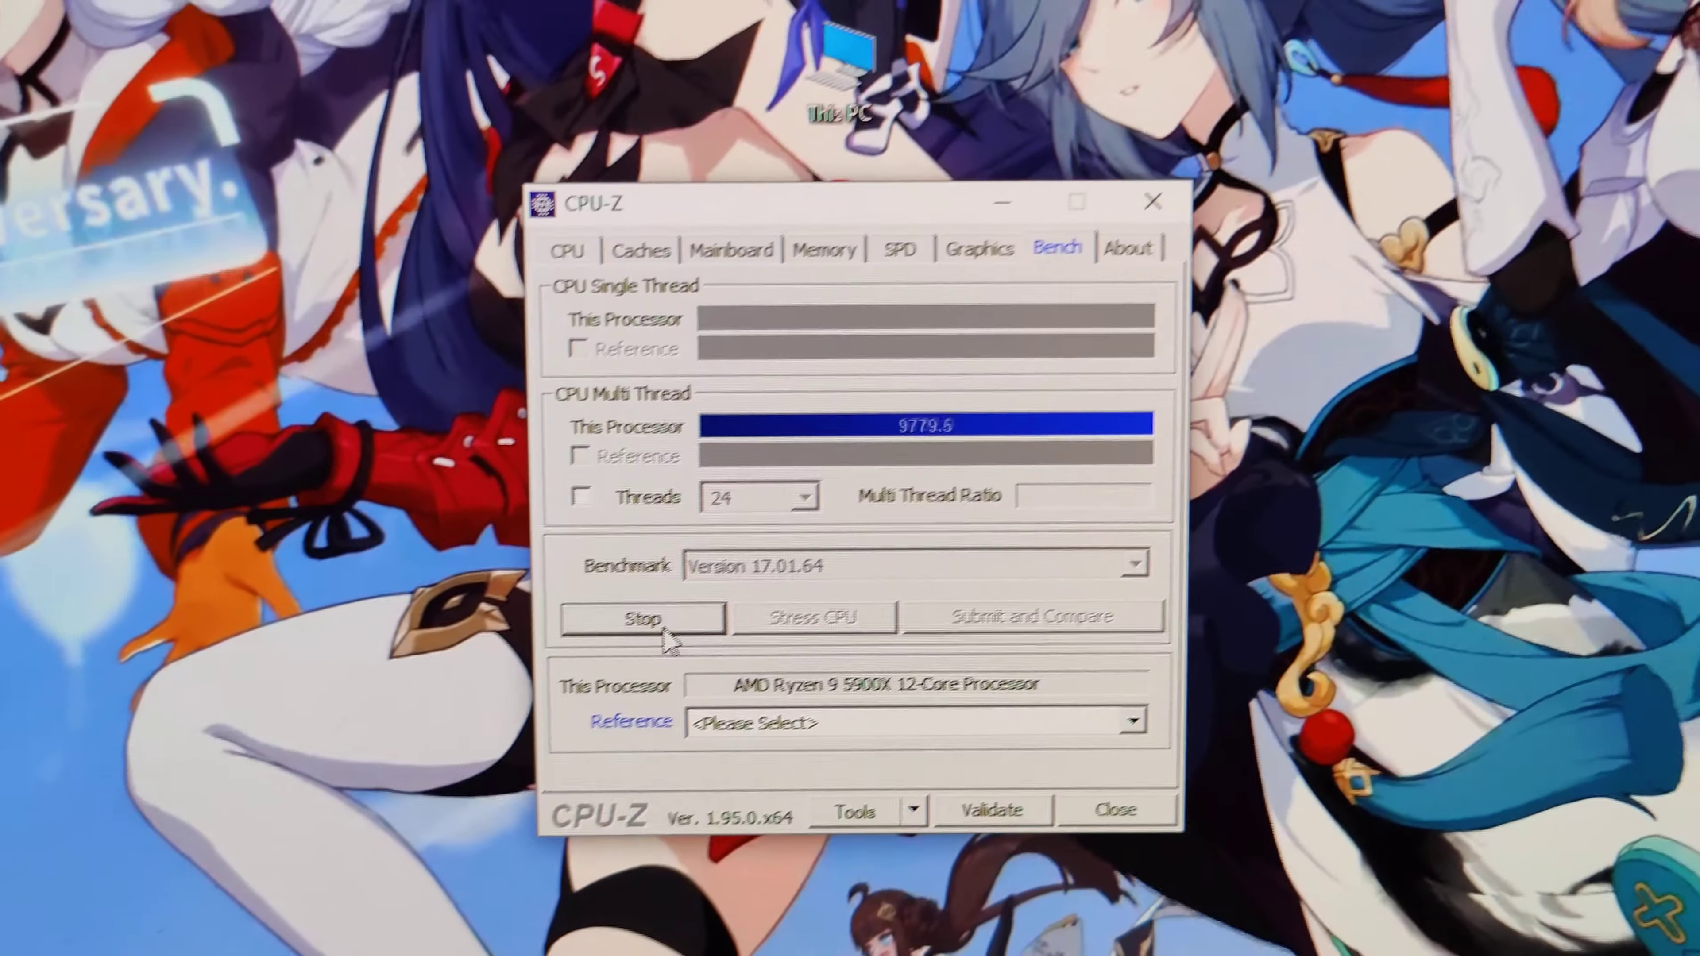